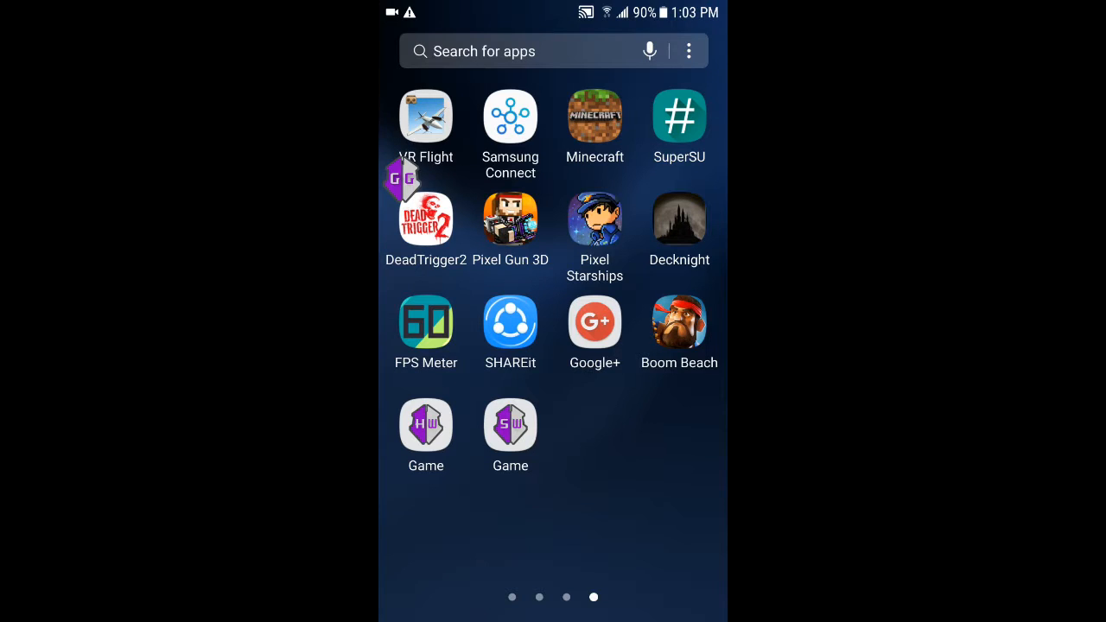
- Launch Blockman, view the profile's 15 diamonds, and bring up GameGuardian's process list
left_click(425, 426)
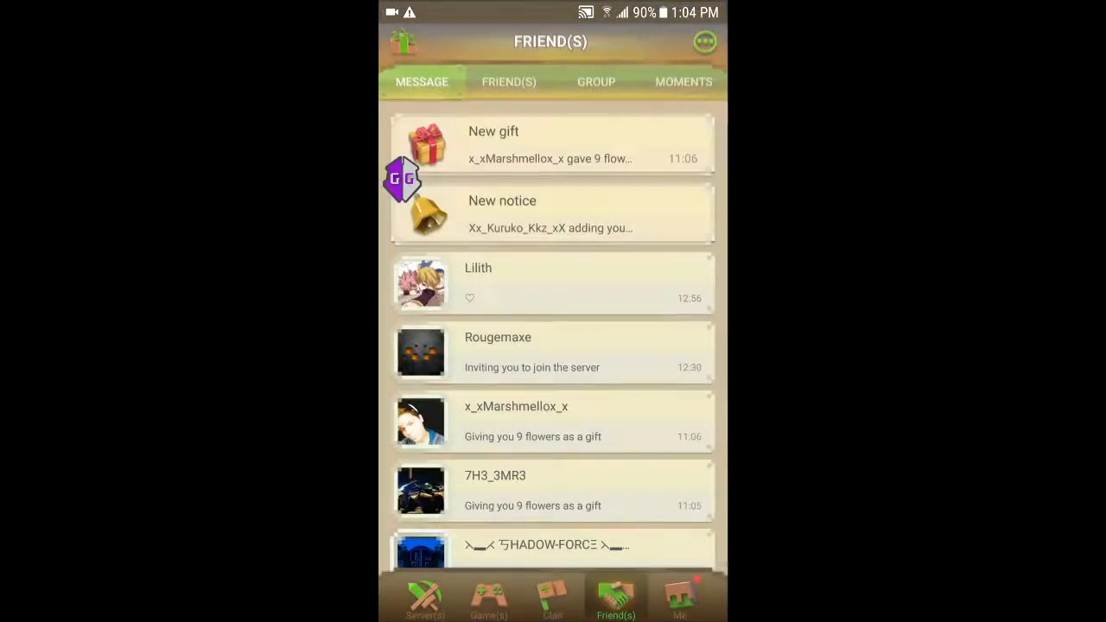
left_click(680, 596)
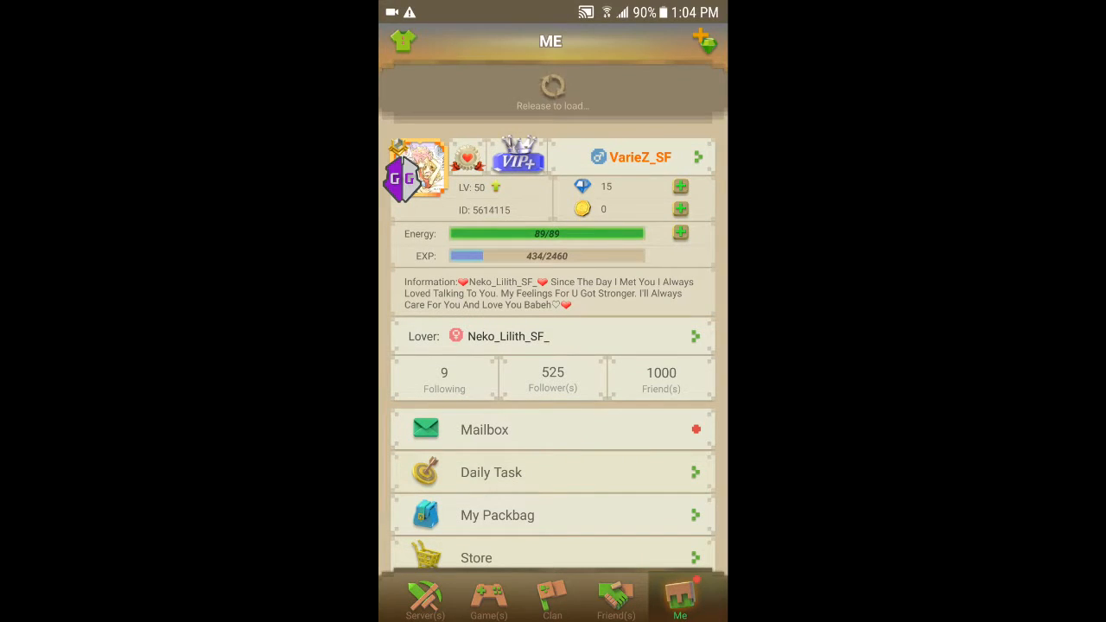
left_click(553, 601)
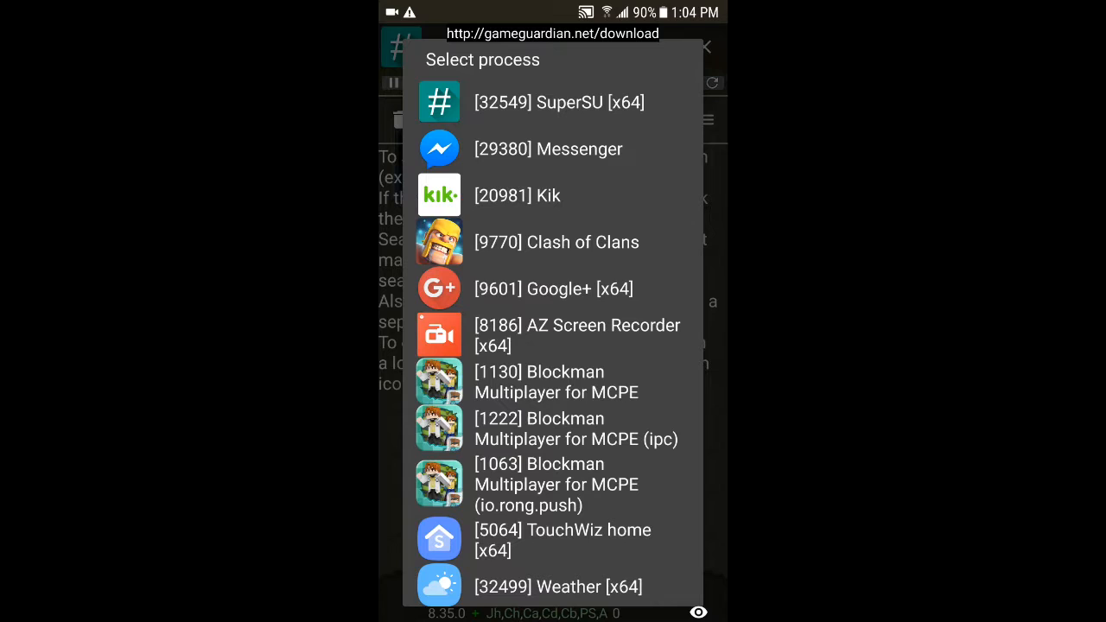
- Attach to the [1130] Blockman process, search 15, then refine to 14 after contributing a diamond
left_click(557, 382)
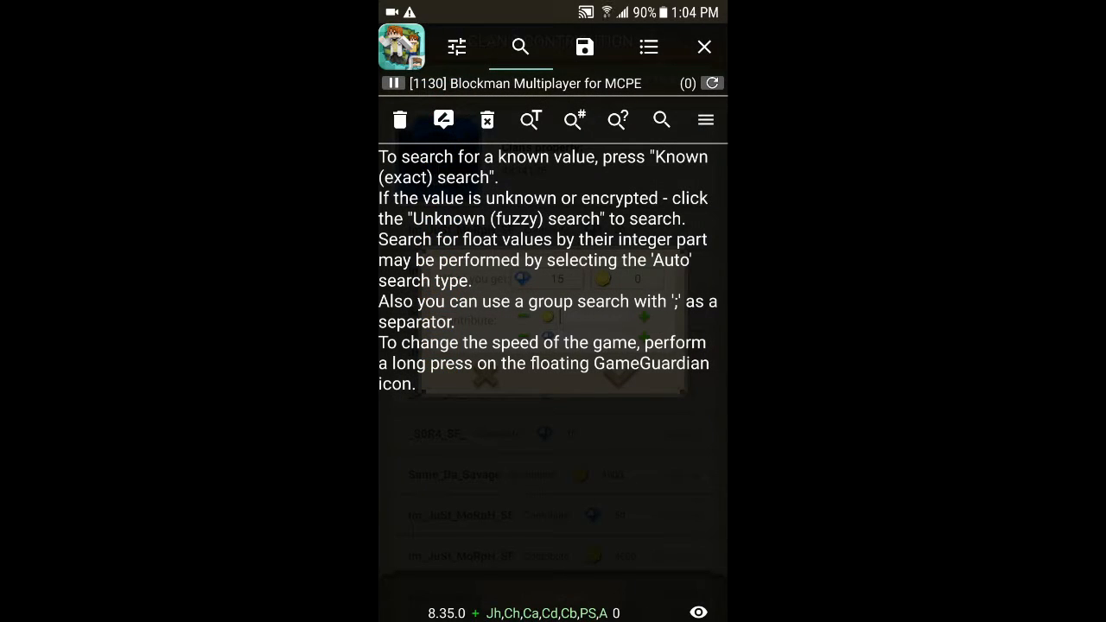
left_click(661, 119)
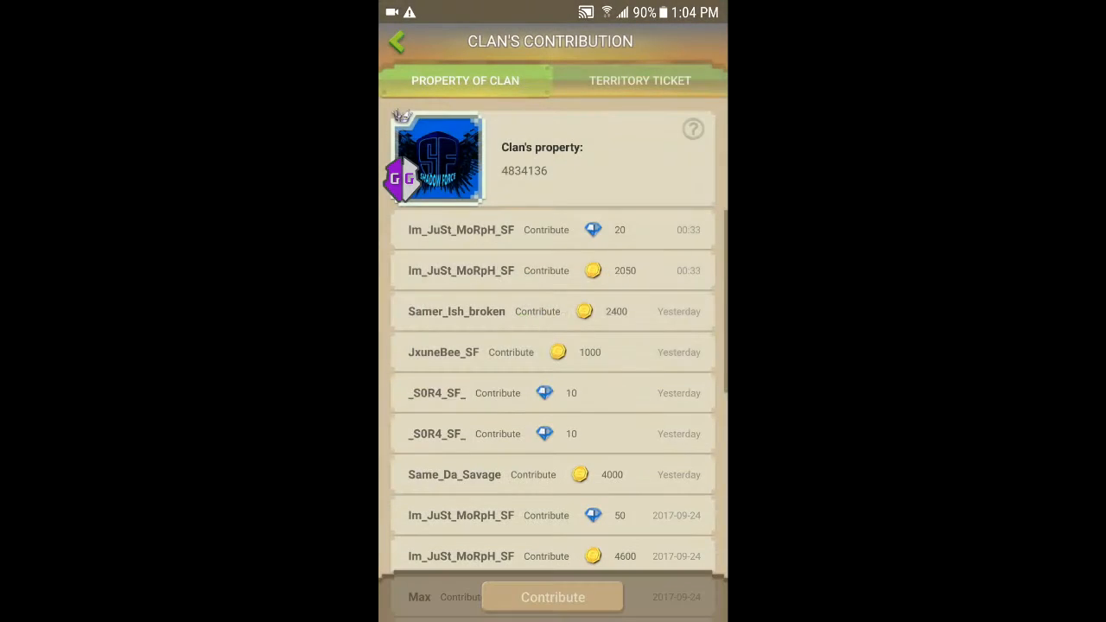
left_click(552, 597)
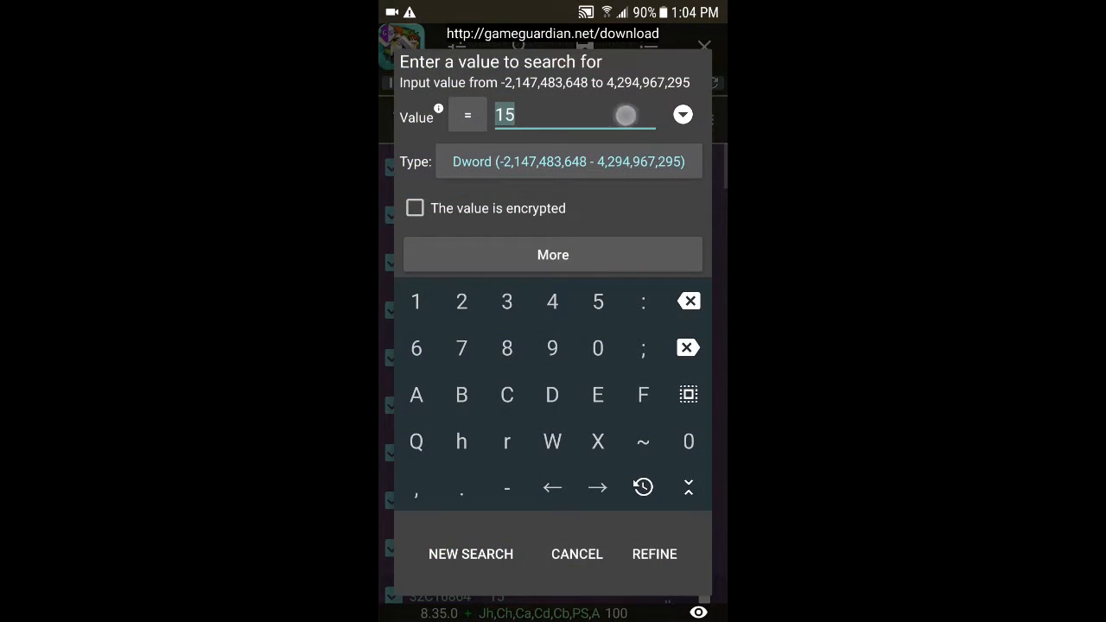
left_click(552, 302)
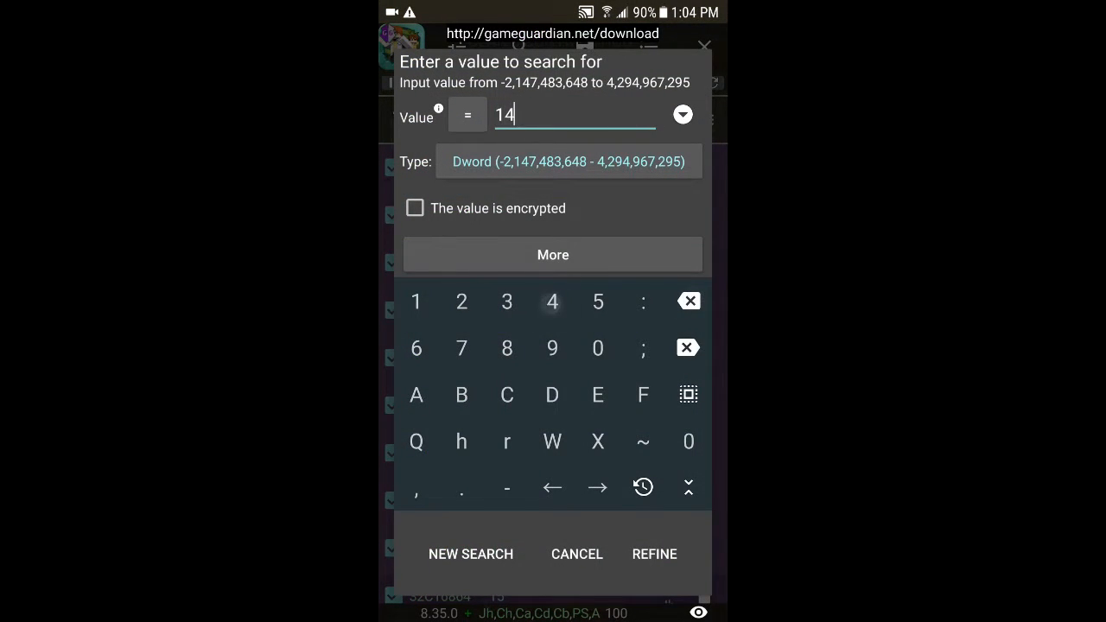
left_click(654, 554)
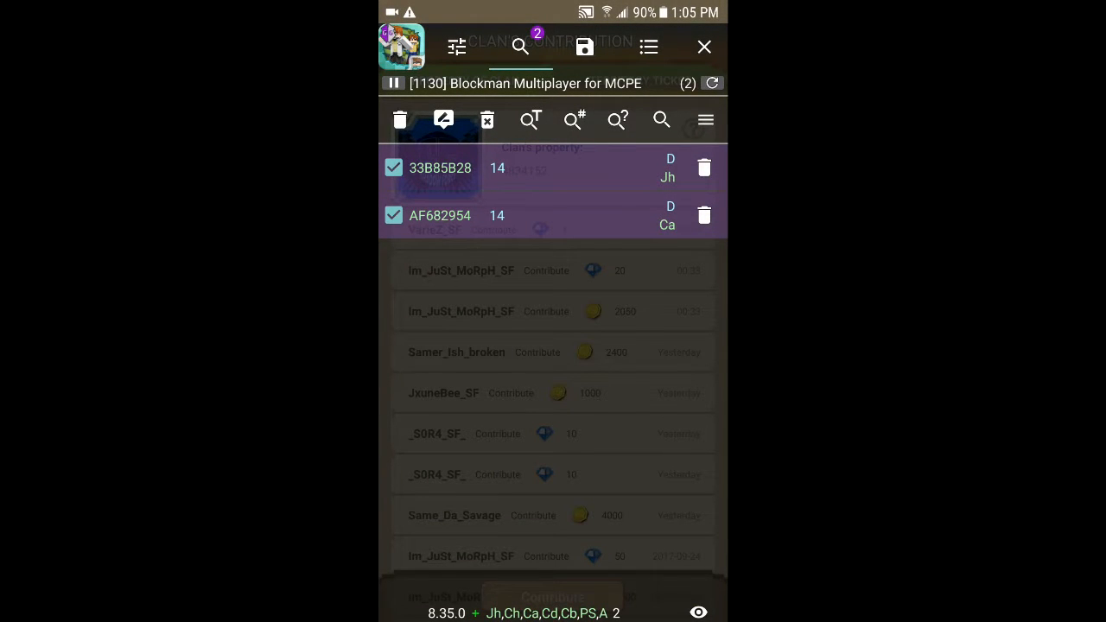
- Set address 33B85B28 to 99999999 and return to the Blockman profile
left_click(441, 168)
type("9999999")
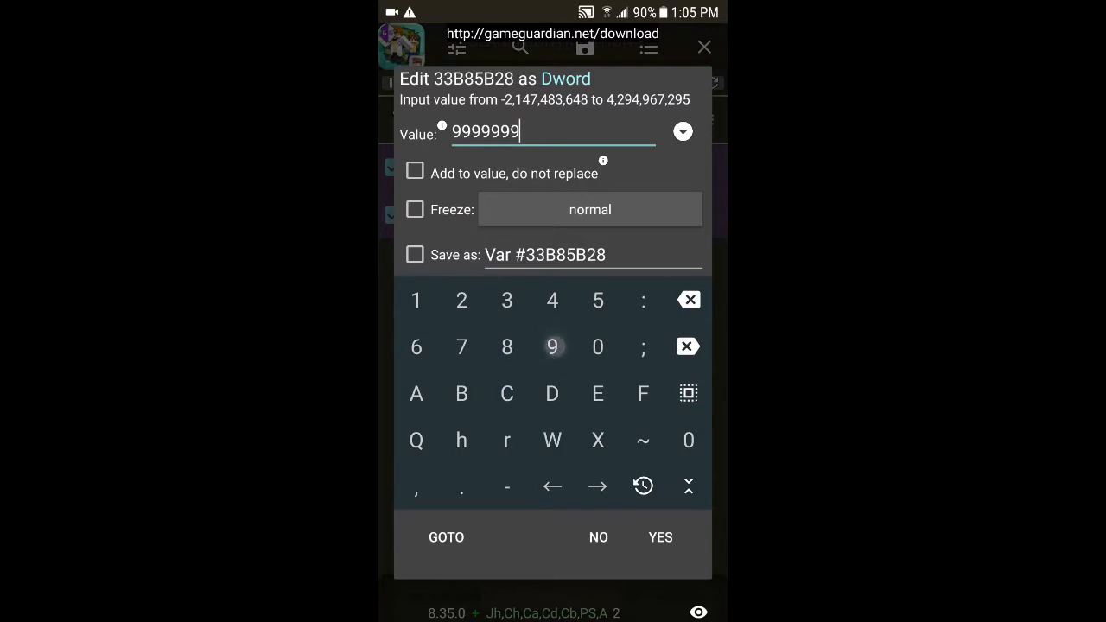
left_click(552, 346)
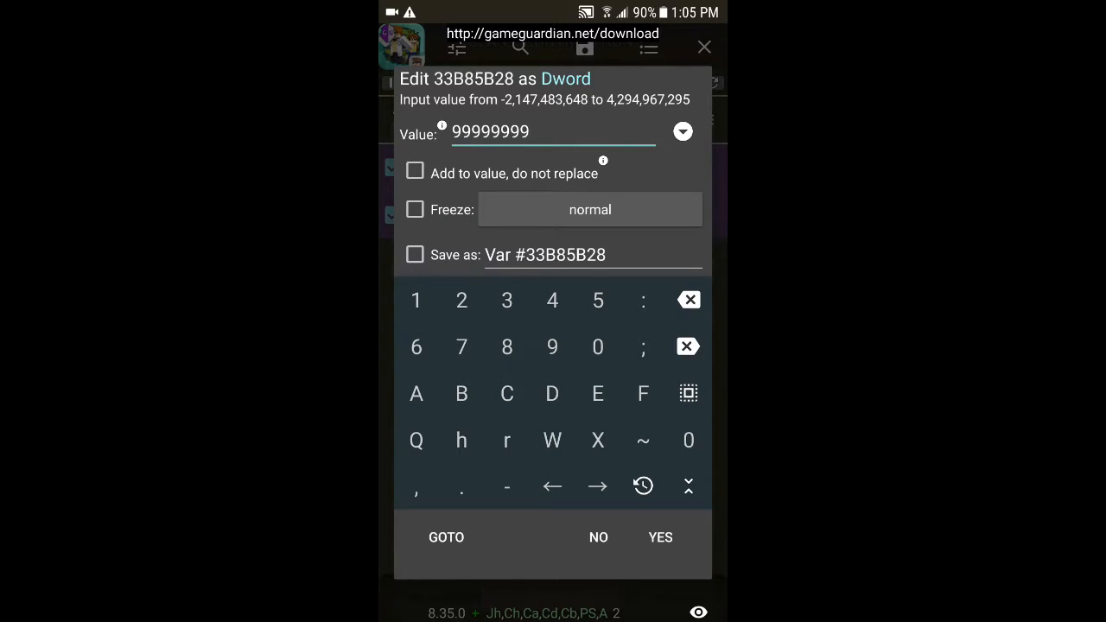
left_click(660, 538)
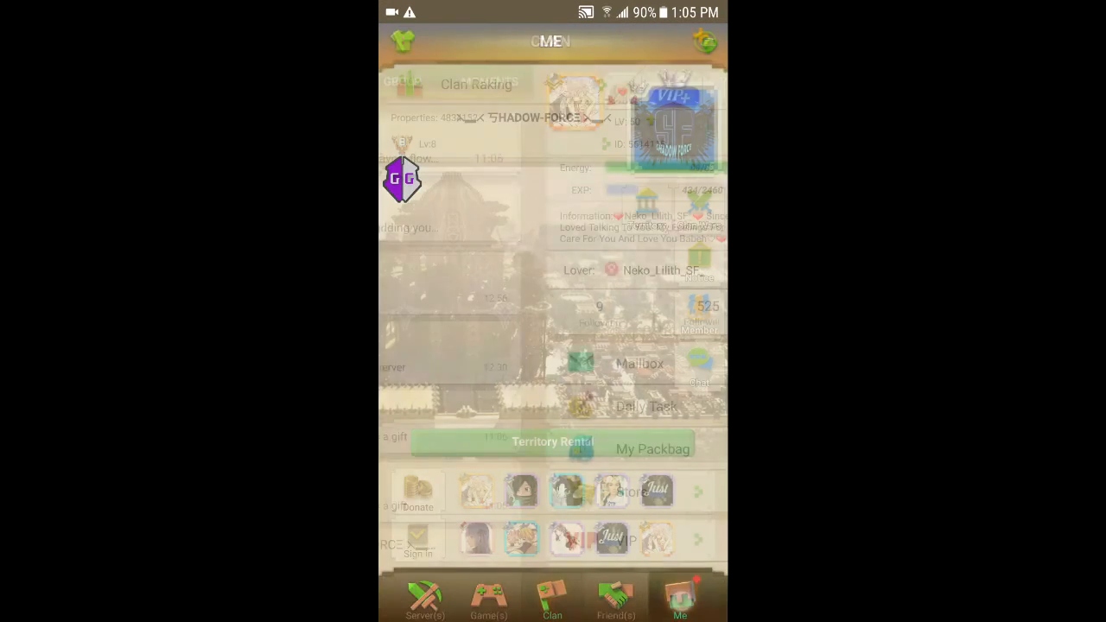
left_click(680, 601)
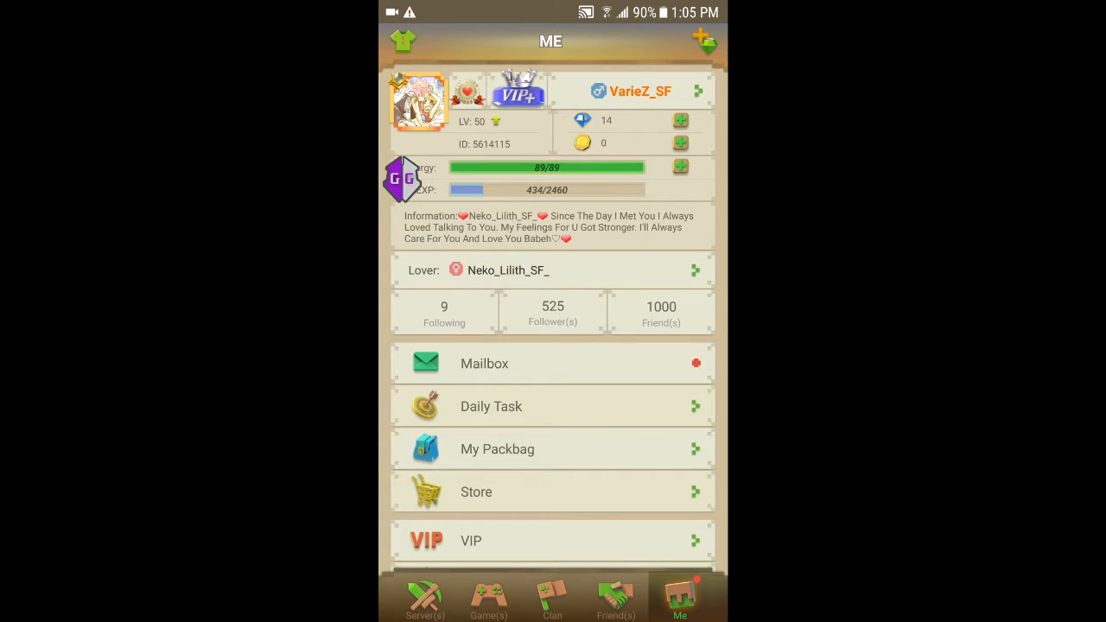
- Start a new encrypted Dword search for the current diamond value in GameGuardian
left_click(615, 597)
type("1")
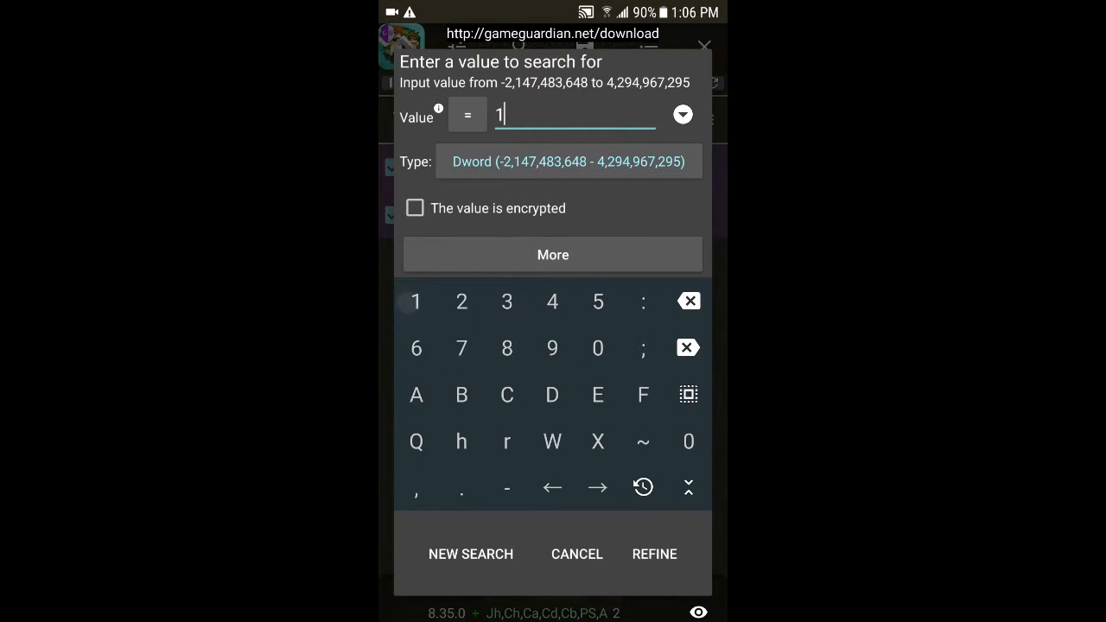
left_click(552, 300)
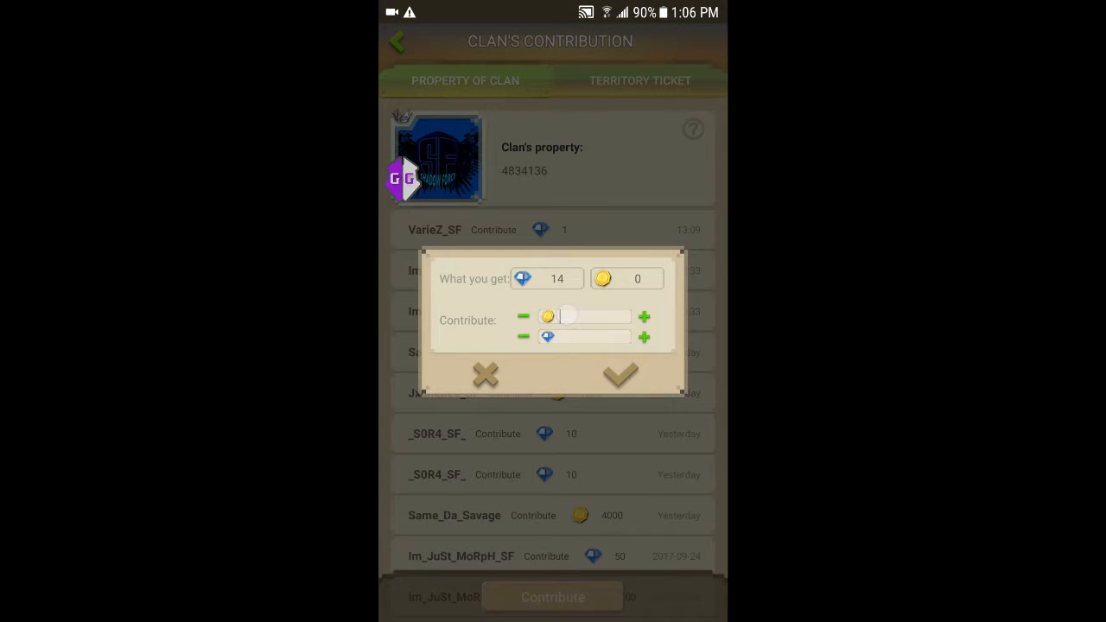
left_click(593, 338)
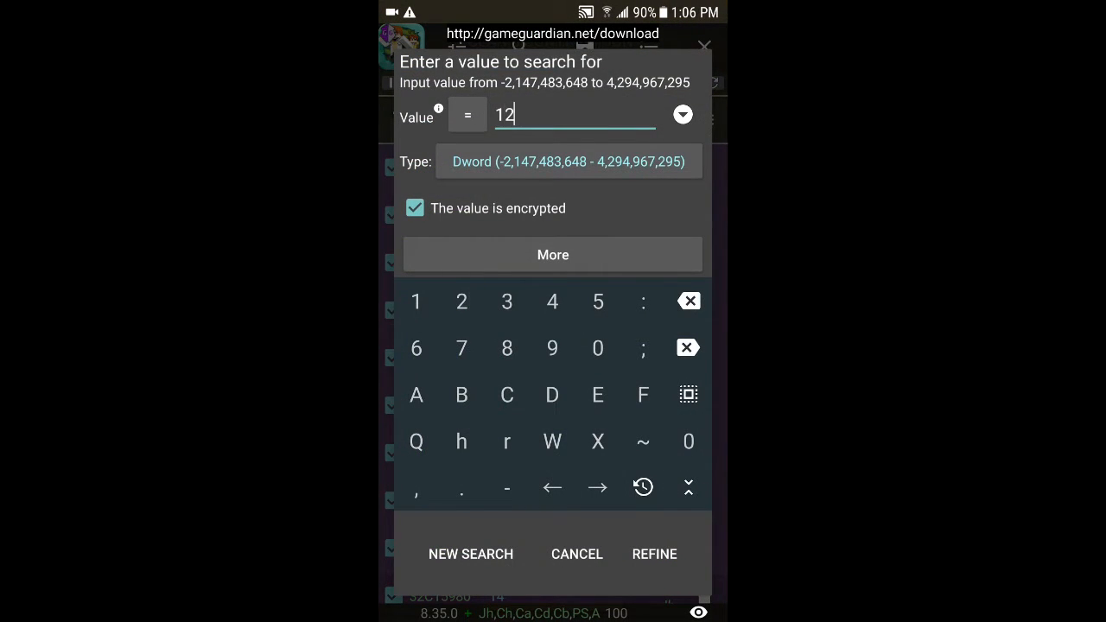
left_click(470, 554)
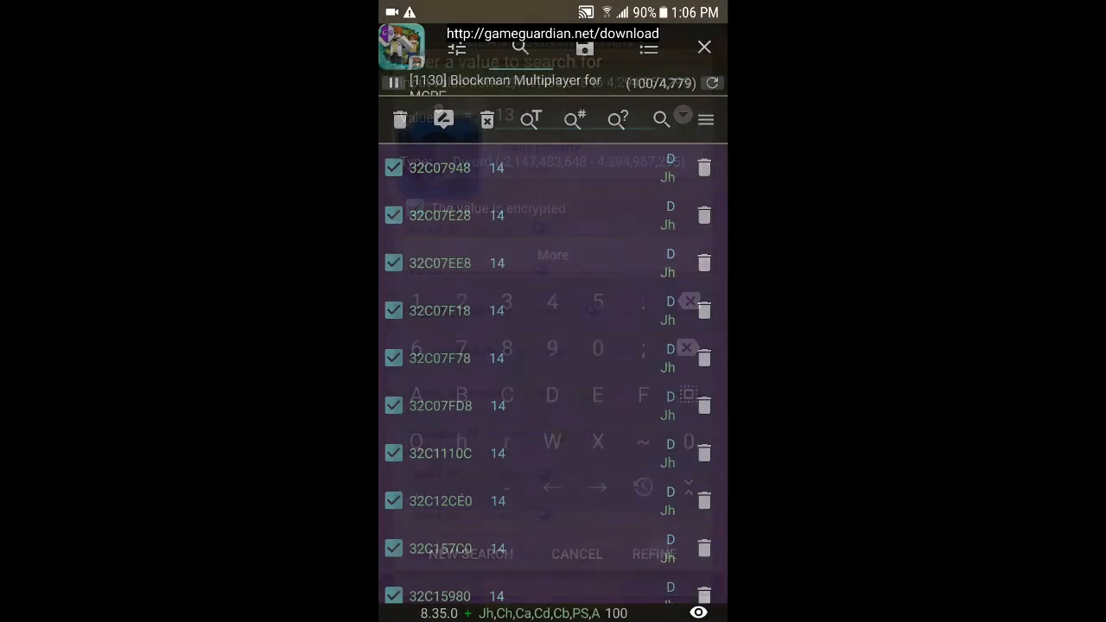
- Contribute diamonds on Clan's Contribution page so the search can be refined to 12
left_click(705, 47)
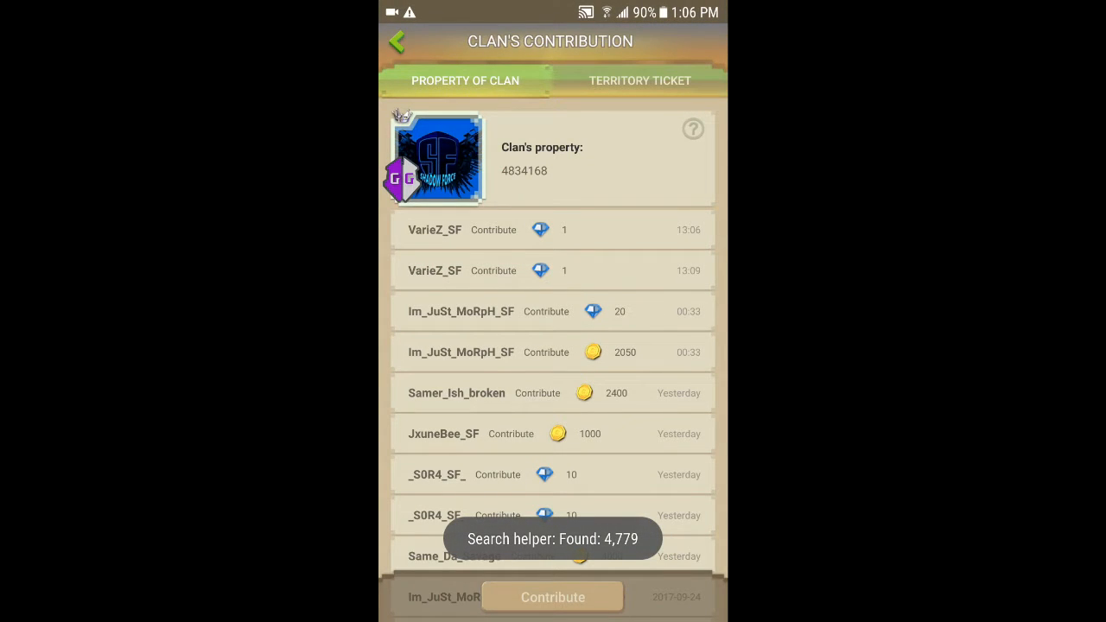
left_click(680, 597)
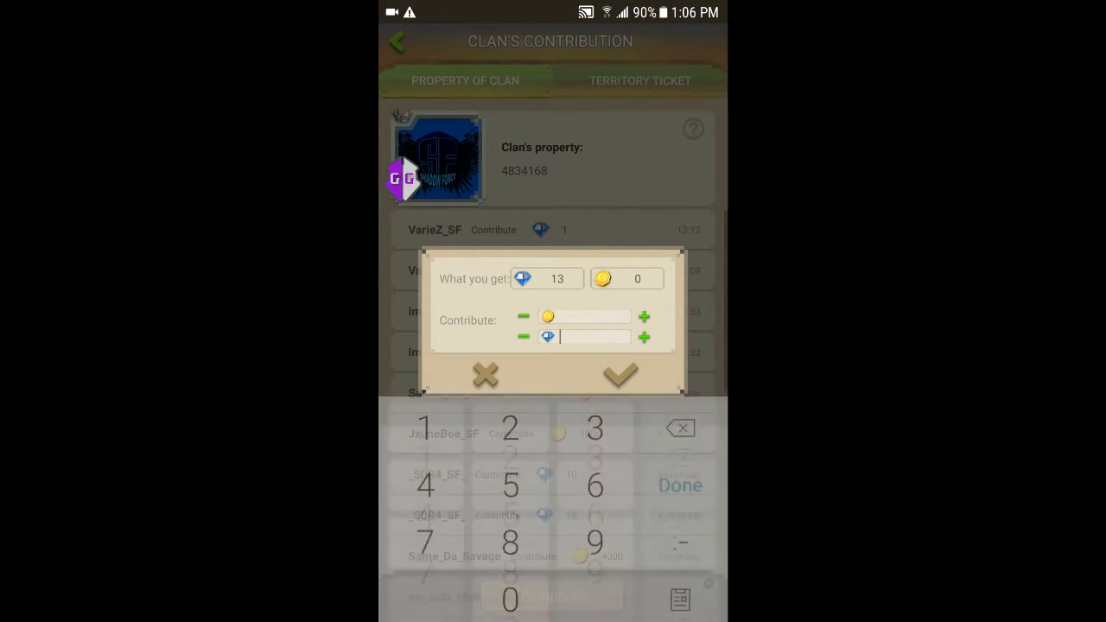
left_click(620, 376)
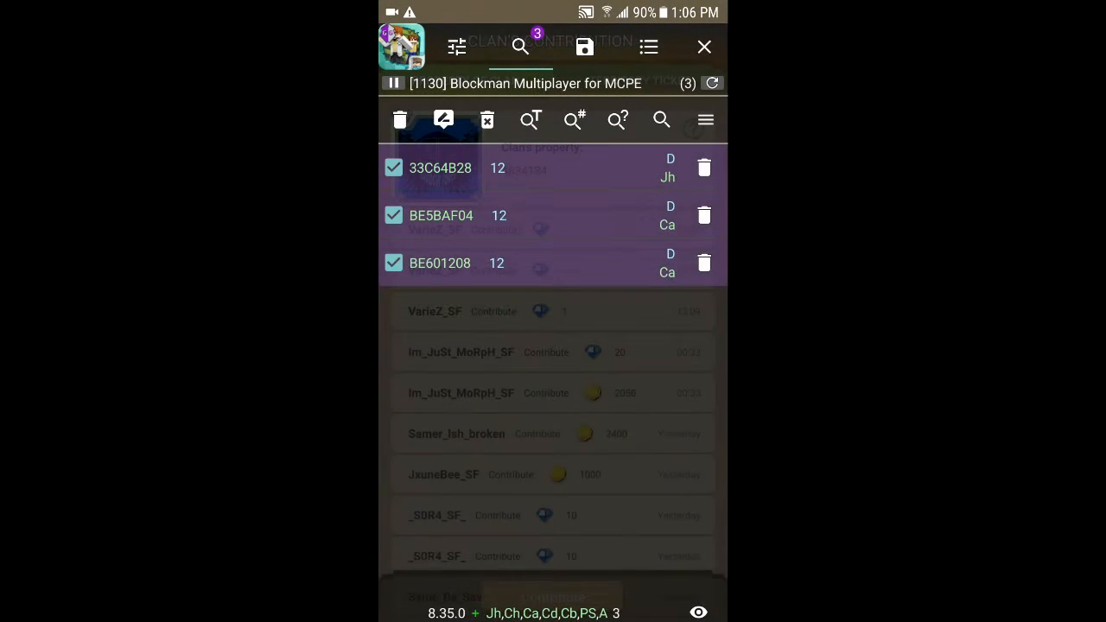
left_click(441, 168)
type("9999")
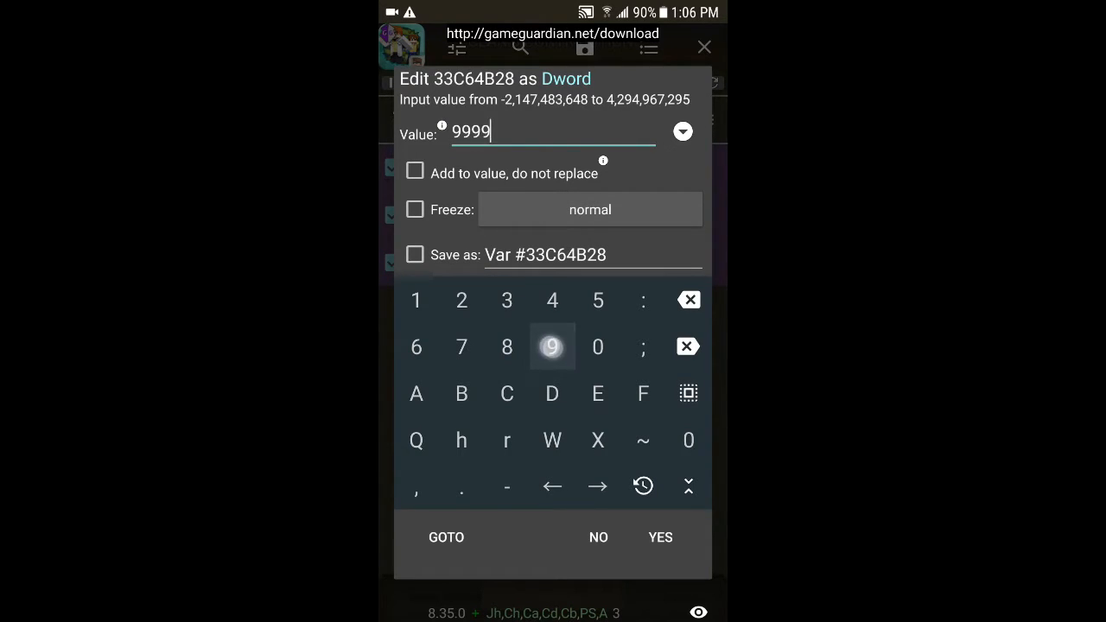
left_click(552, 347)
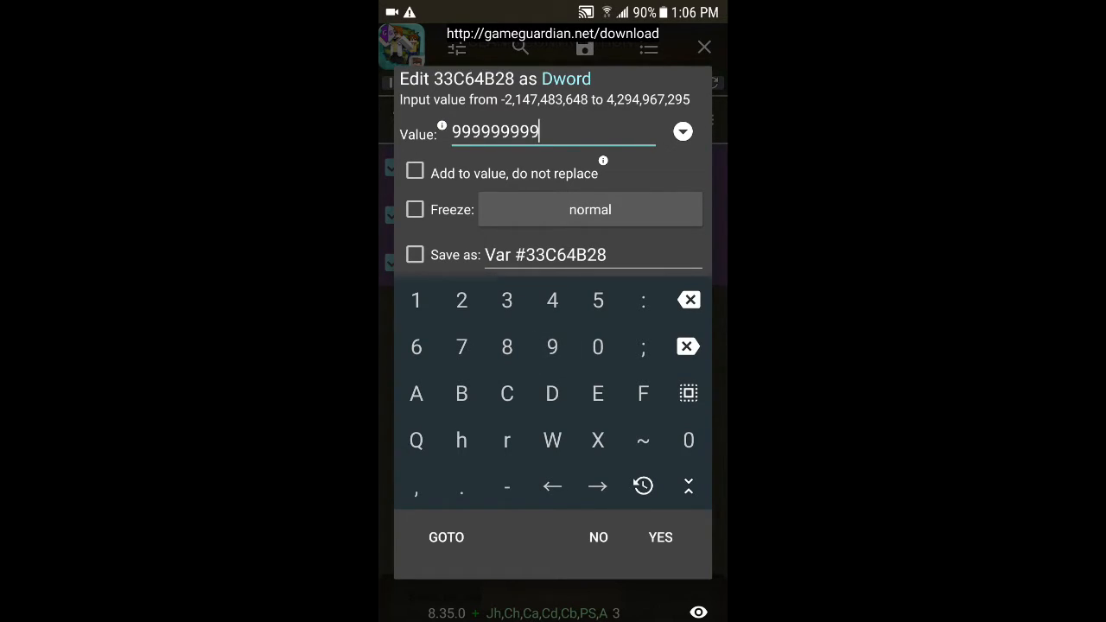
left_click(659, 537)
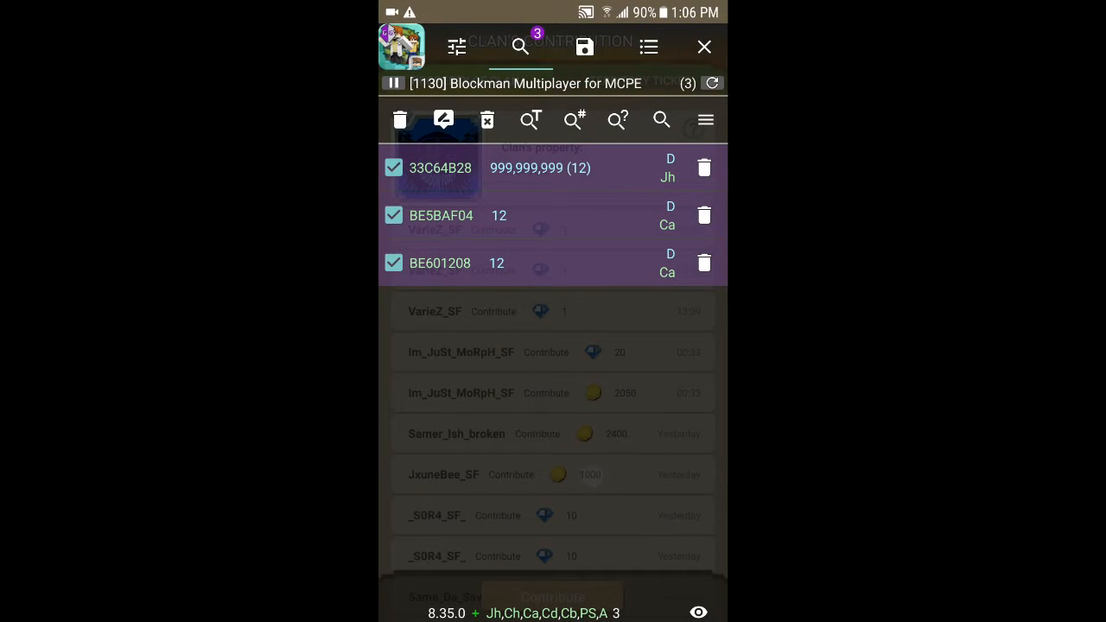
left_click(704, 47)
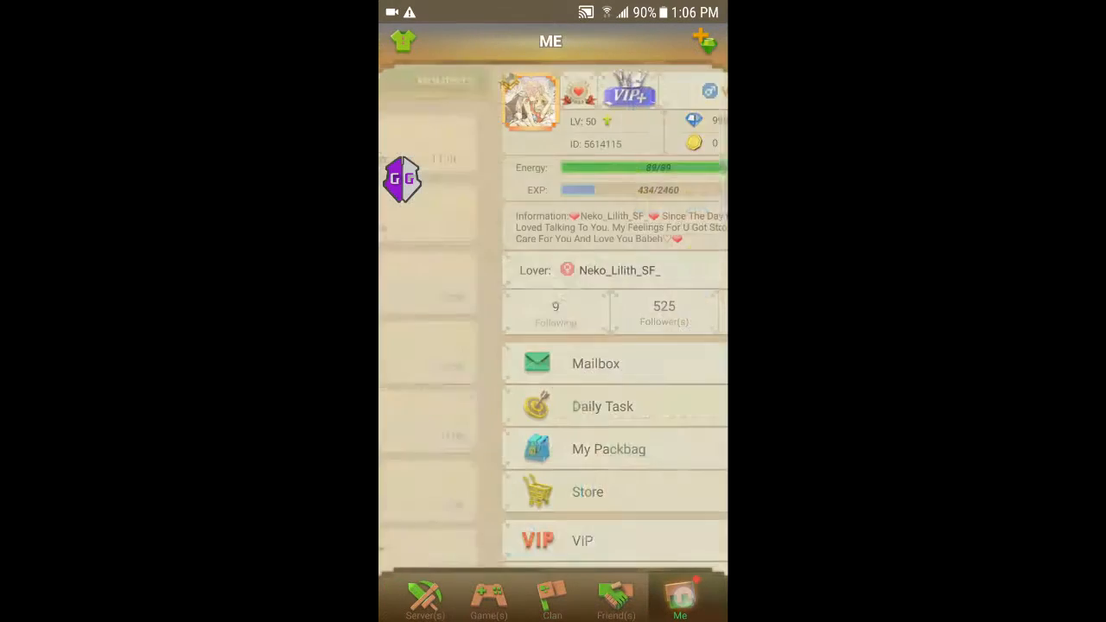
- Switch to the Clan tab, showing Shadow-Force with properties at 0
left_click(549, 610)
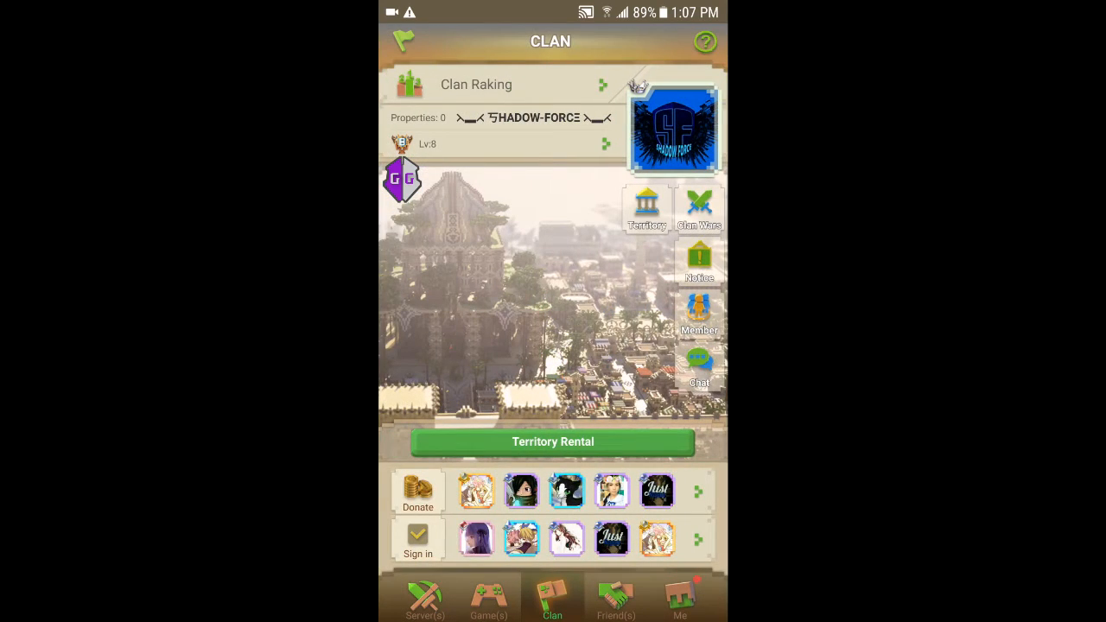
- View Clan's Contribution, then recheck the profile via Server(s) to find 0 diamonds
left_click(680, 596)
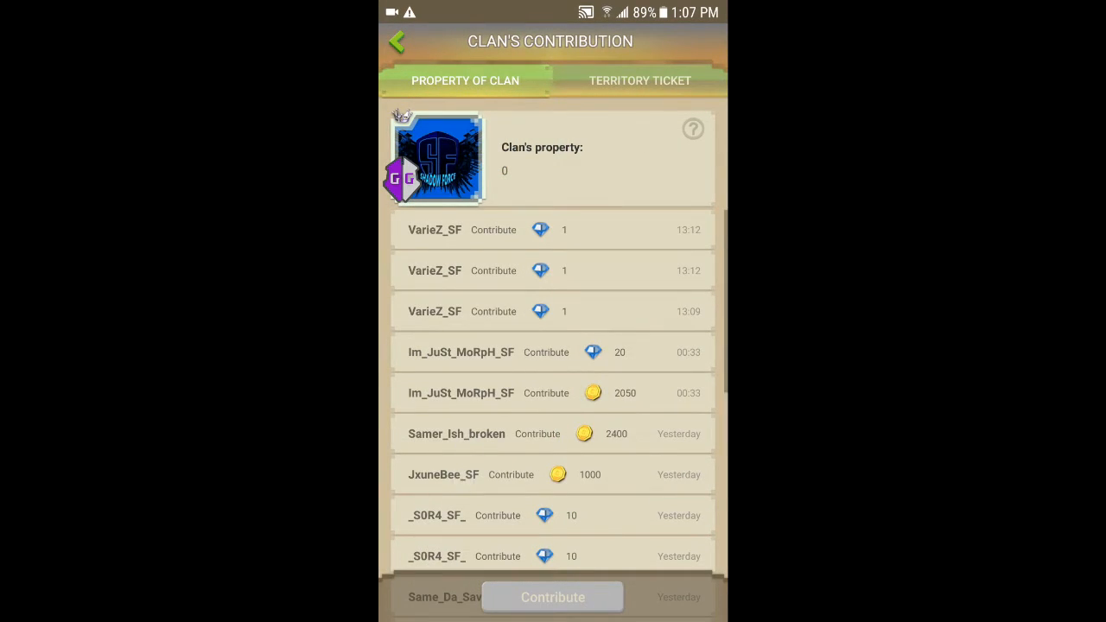
left_click(403, 41)
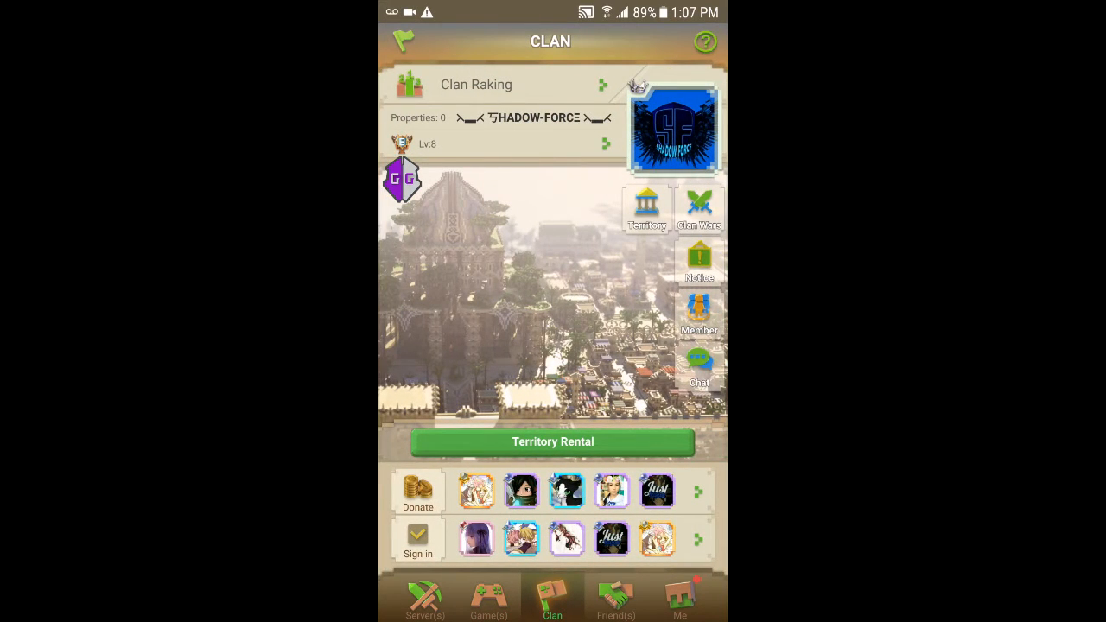
left_click(680, 596)
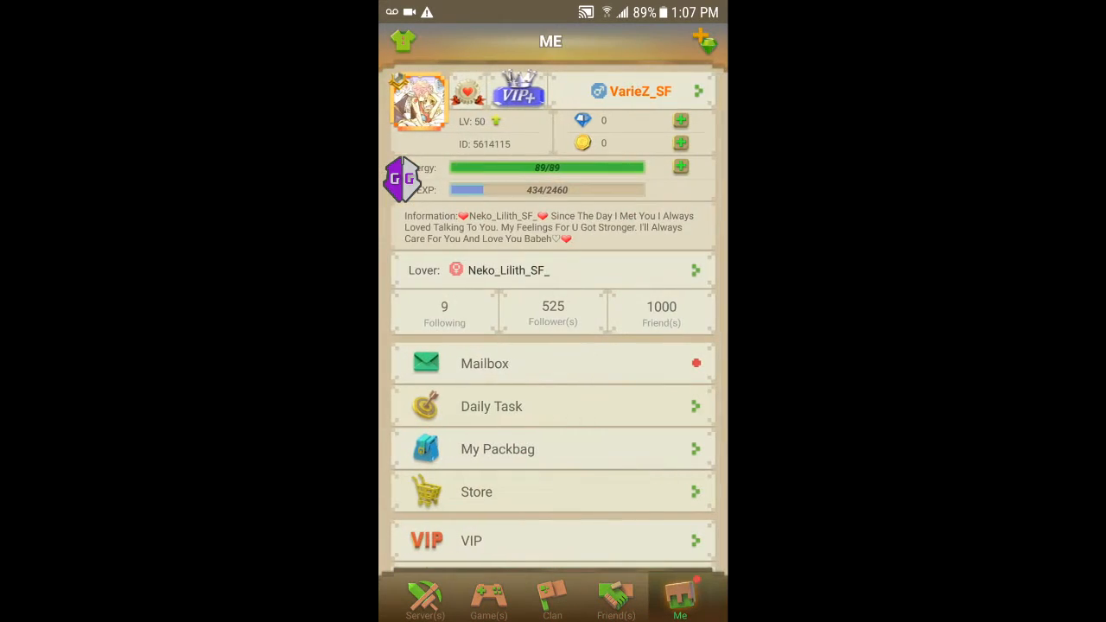
left_click(425, 596)
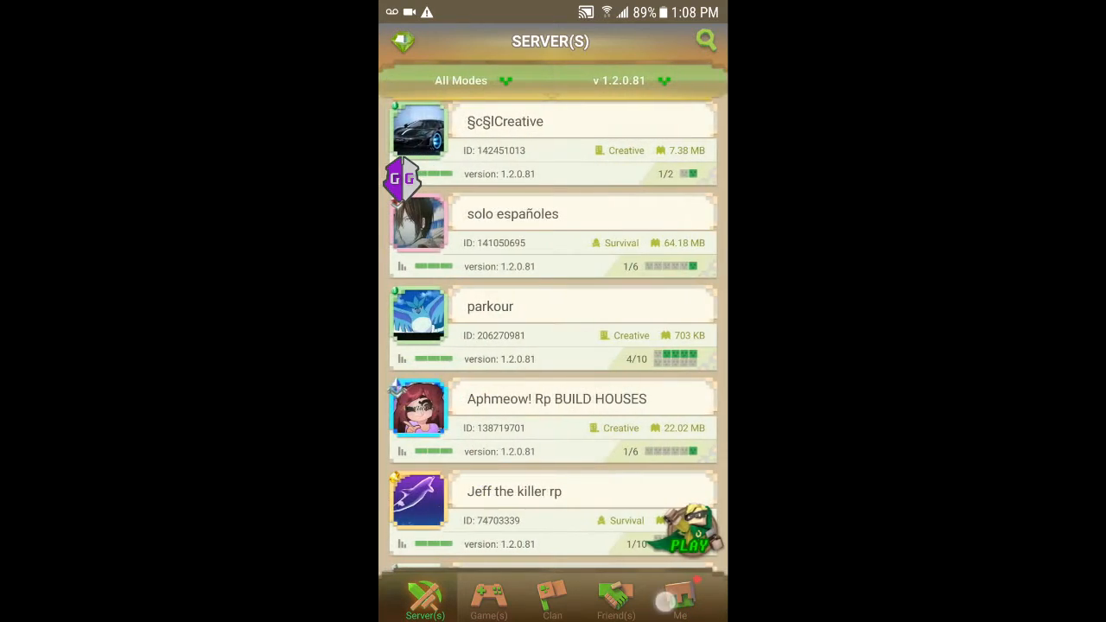
left_click(678, 599)
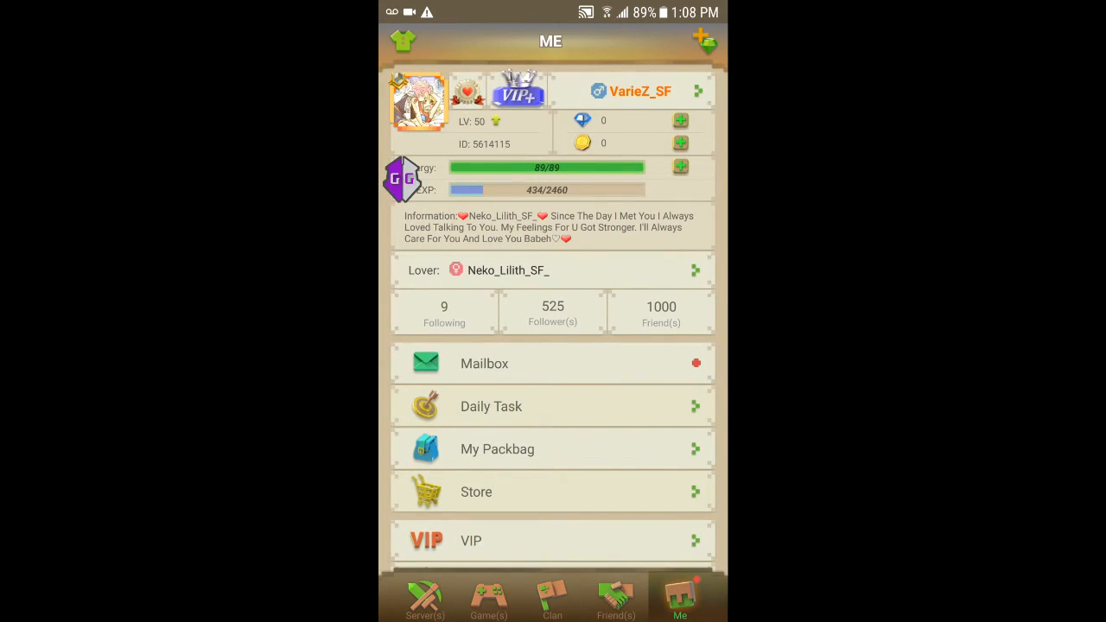